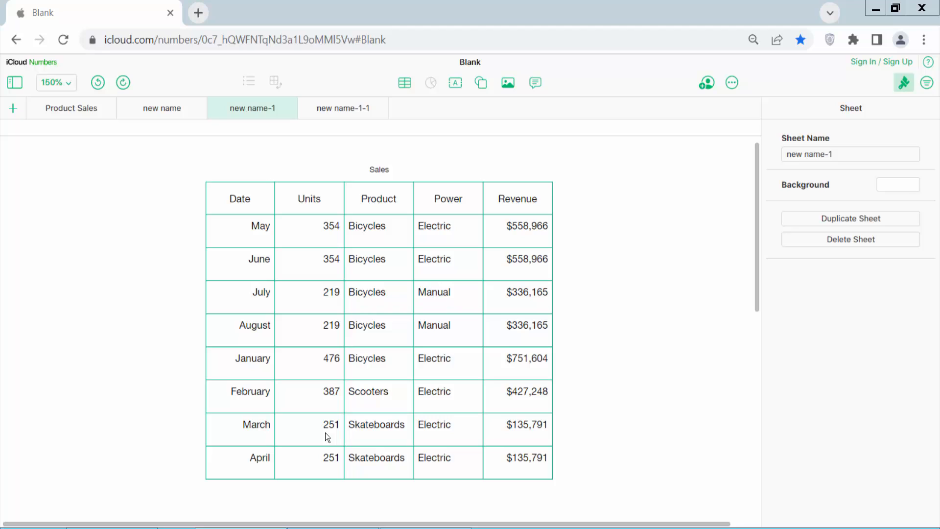
Step: Select a cell in the Sales table, then the whole Units column
{"action": "left_click", "coordinate": [311, 260]}
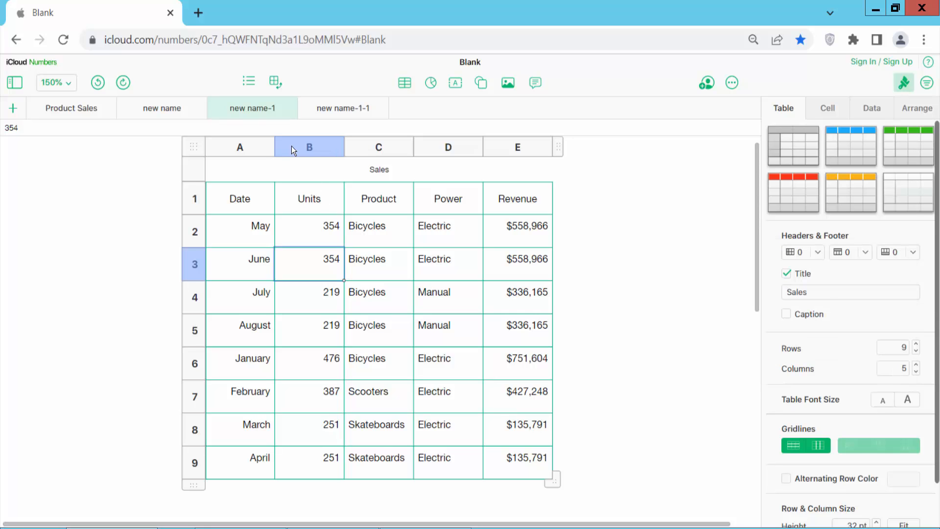
{"action": "left_click", "coordinate": [310, 147]}
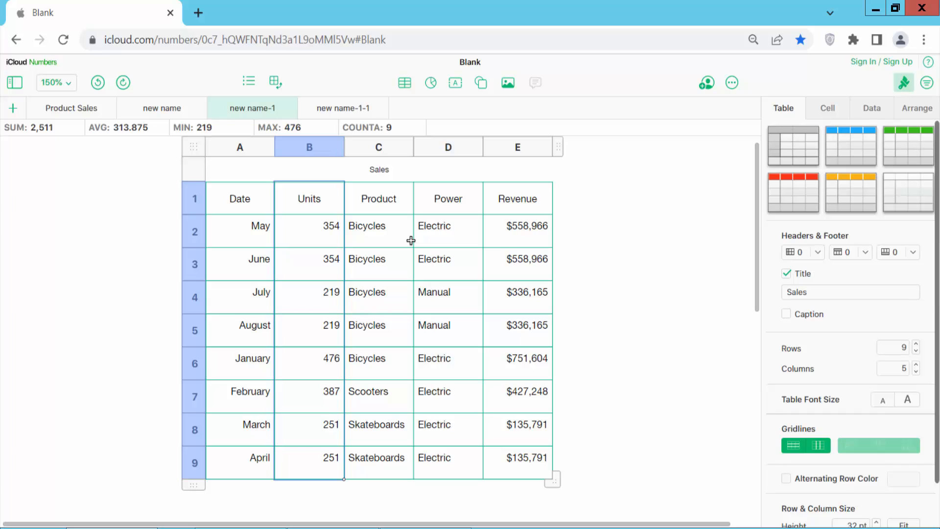
{"action": "mouse_move", "coordinate": [378, 149]}
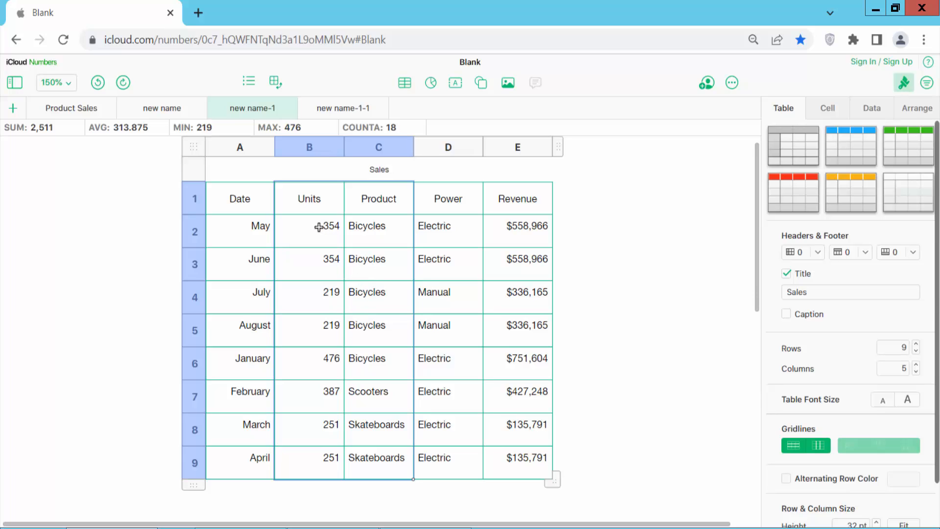
Step: Merge the Units and Product columns into one cell, then select the Power column
{"action": "right_click", "coordinate": [320, 227]}
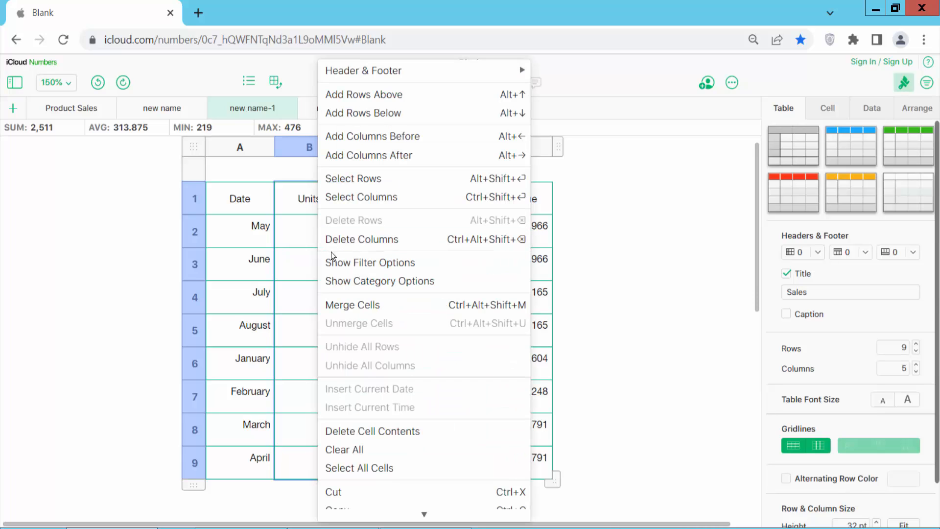
{"action": "mouse_move", "coordinate": [363, 309]}
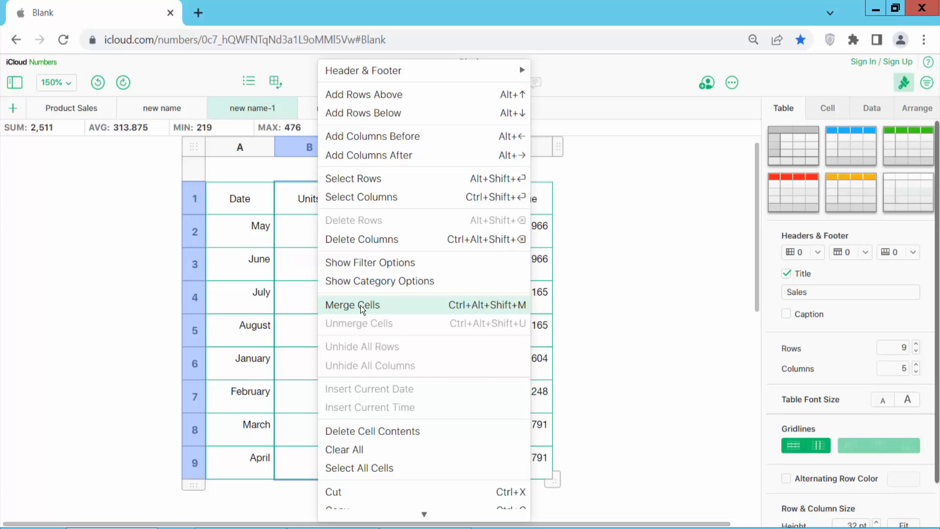
{"action": "left_click", "coordinate": [353, 304]}
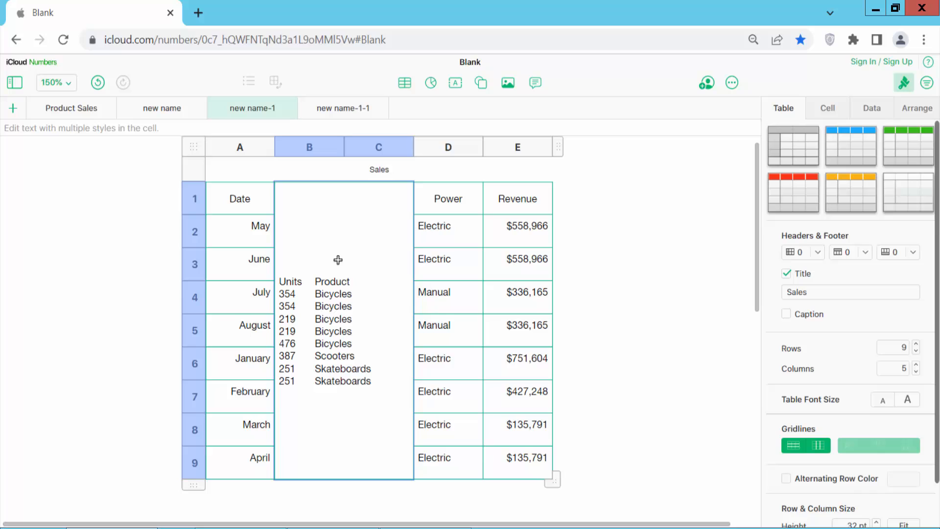
{"action": "mouse_move", "coordinate": [465, 292]}
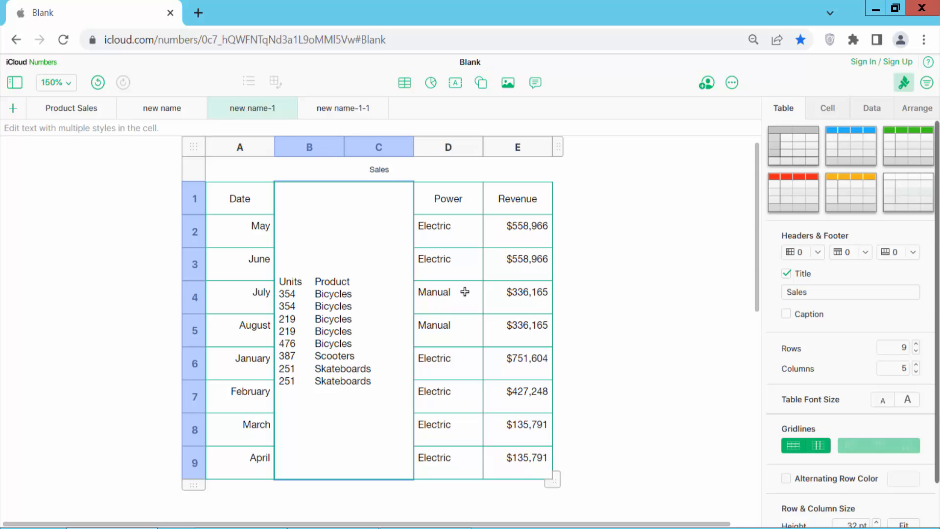
{"action": "left_click", "coordinate": [449, 147]}
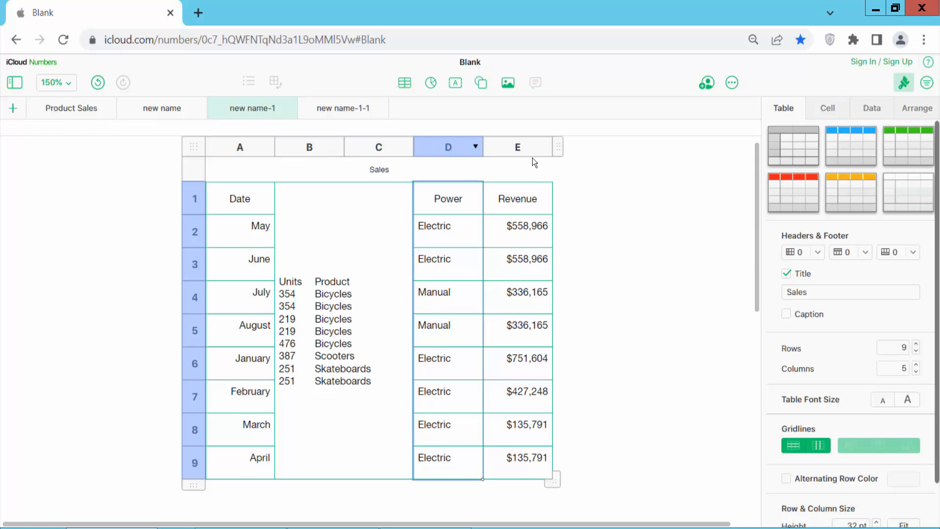
Step: Extend the selection to the Revenue column and show the Cell formatting settings
{"action": "left_click_drag", "start_coordinate": [447, 146], "coordinate": [500, 146]}
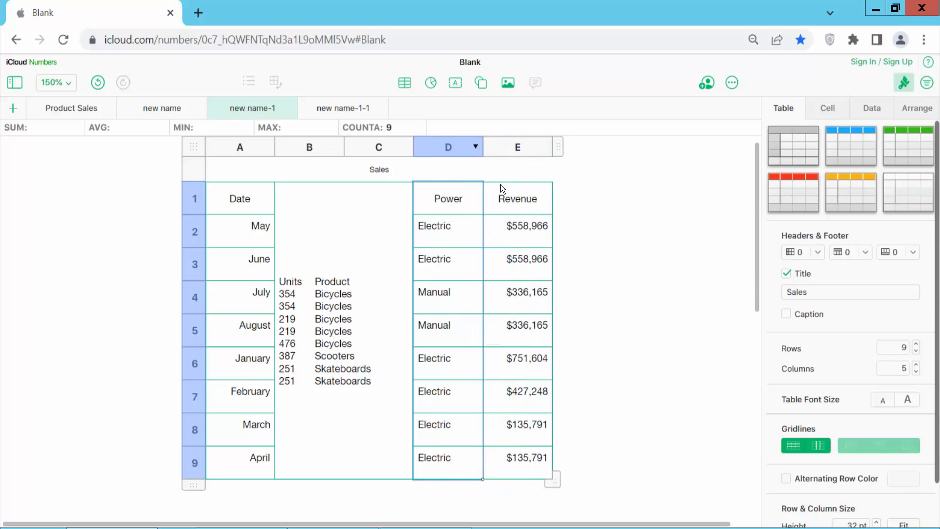
{"action": "left_click", "coordinate": [518, 147]}
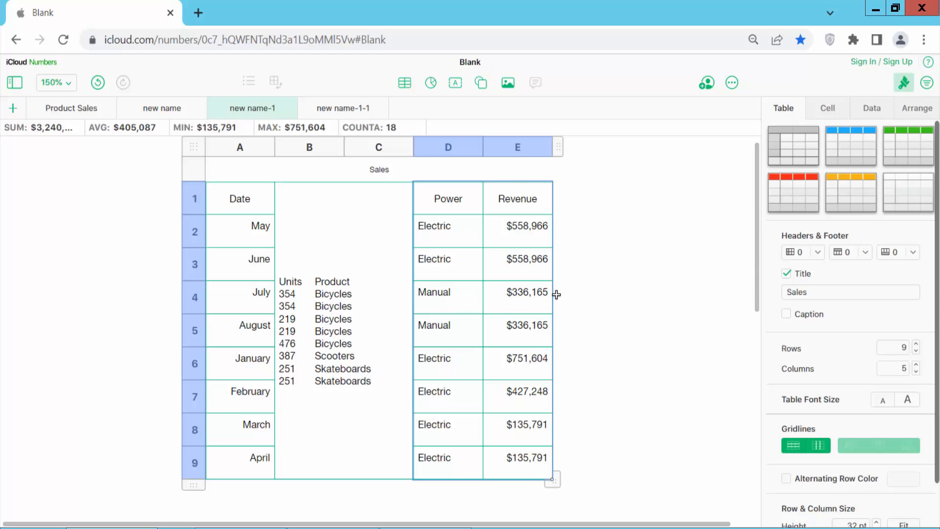
{"action": "left_click", "coordinate": [827, 108]}
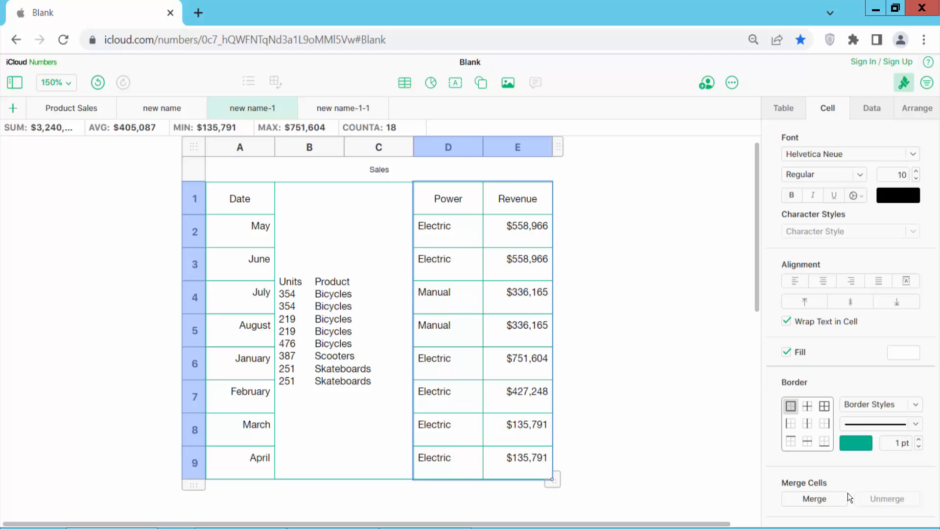
{"action": "mouse_move", "coordinate": [815, 503]}
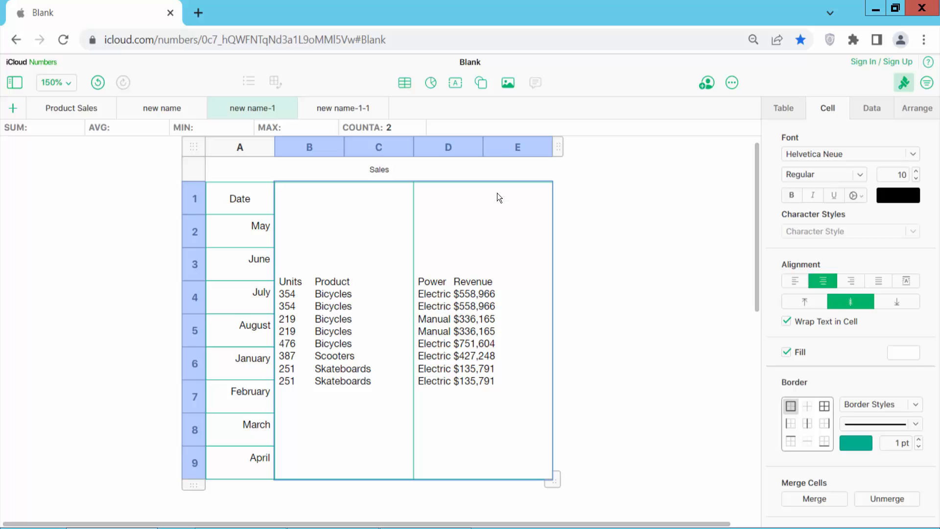
{"action": "mouse_move", "coordinate": [844, 492]}
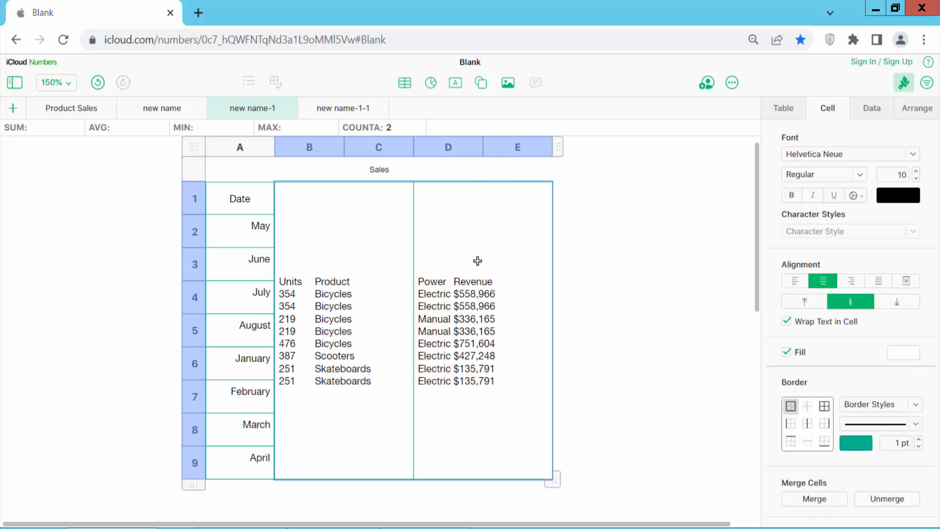
Step: Show the table actions for the two merged cells, offering Merge All or Unmerge All
{"action": "right_click", "coordinate": [478, 260]}
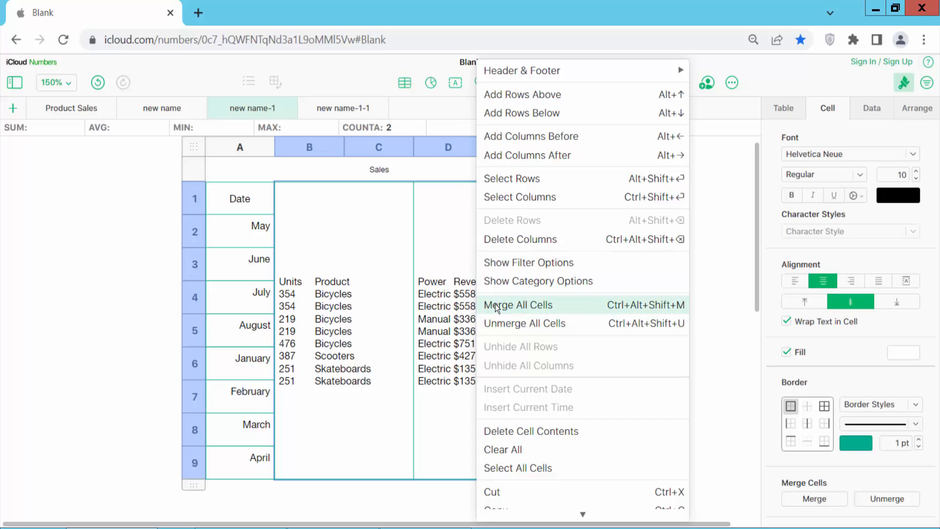
{"action": "mouse_move", "coordinate": [558, 305]}
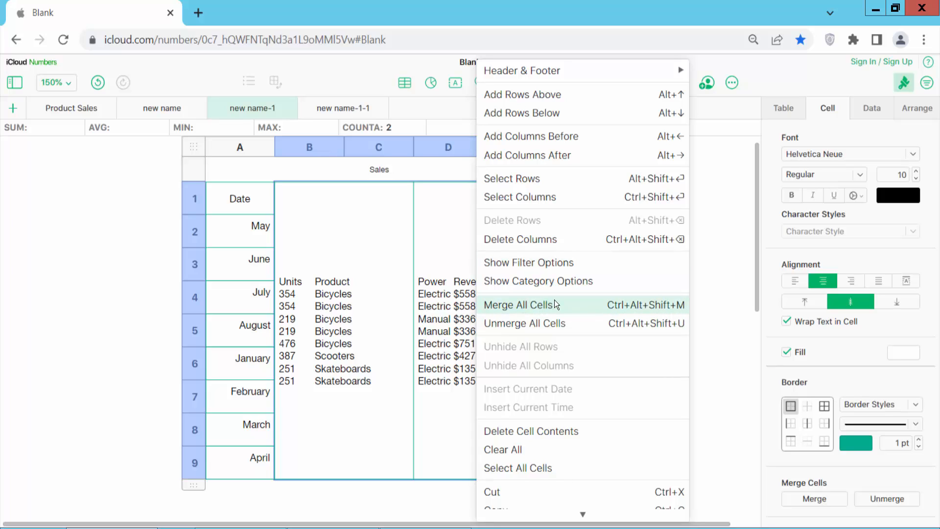